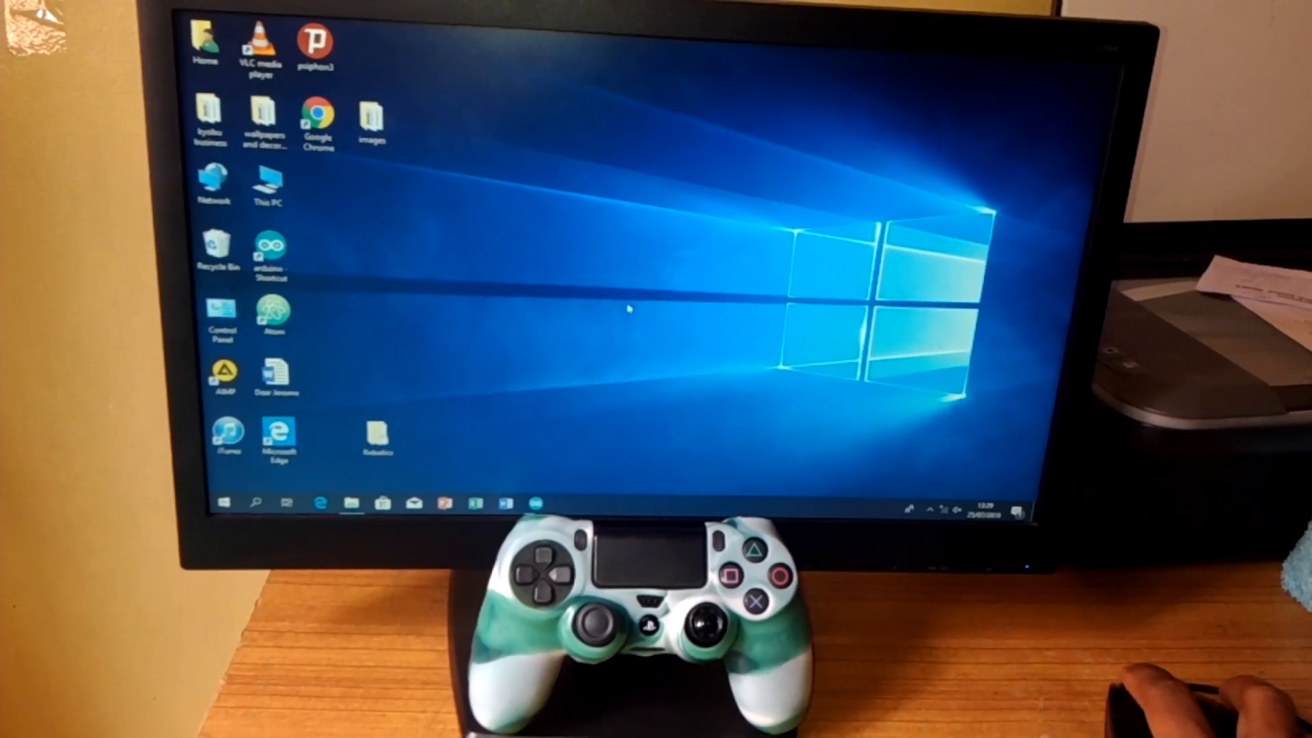
# Launch the Windows Settings app from the Start menu
pyautogui.click(226, 502)
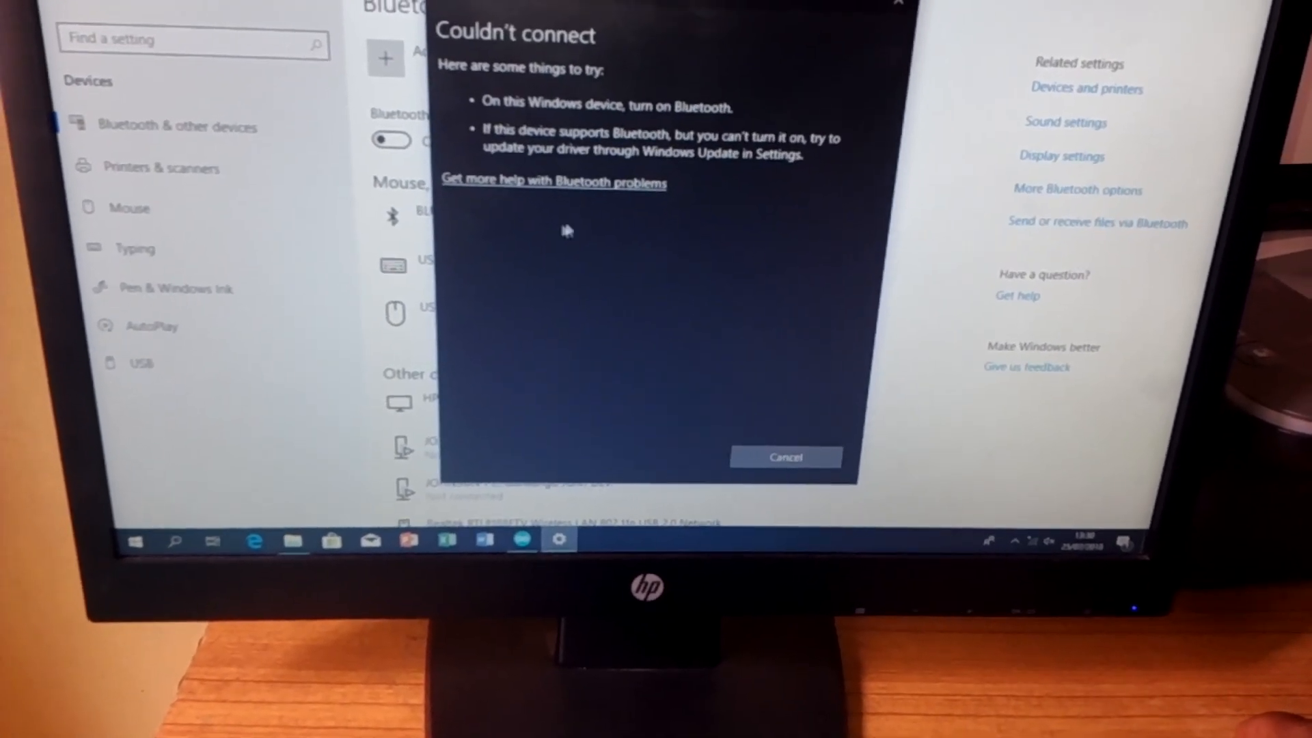
# Cancel the Couldn't connect warning to return to Bluetooth & other devices
pyautogui.click(784, 457)
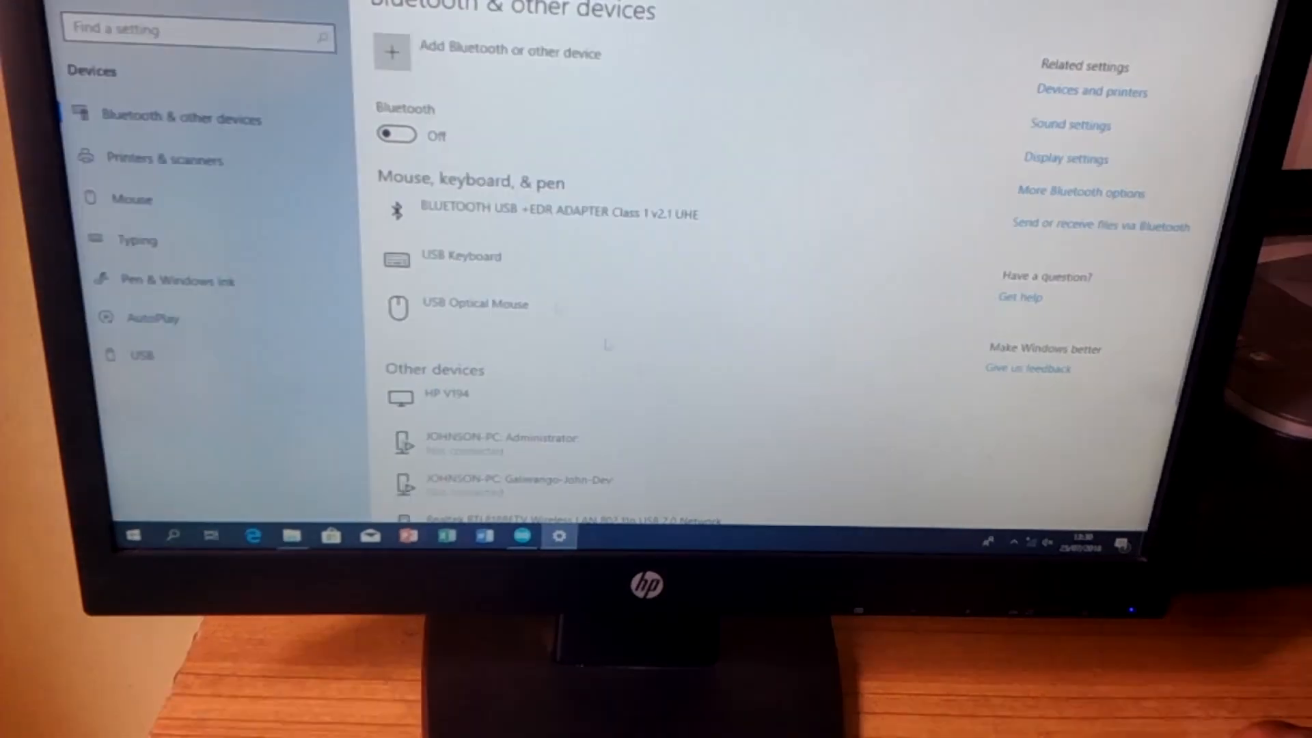
# Switch the Bluetooth toggle On so the Wireless Controller becomes discoverable
pyautogui.click(396, 135)
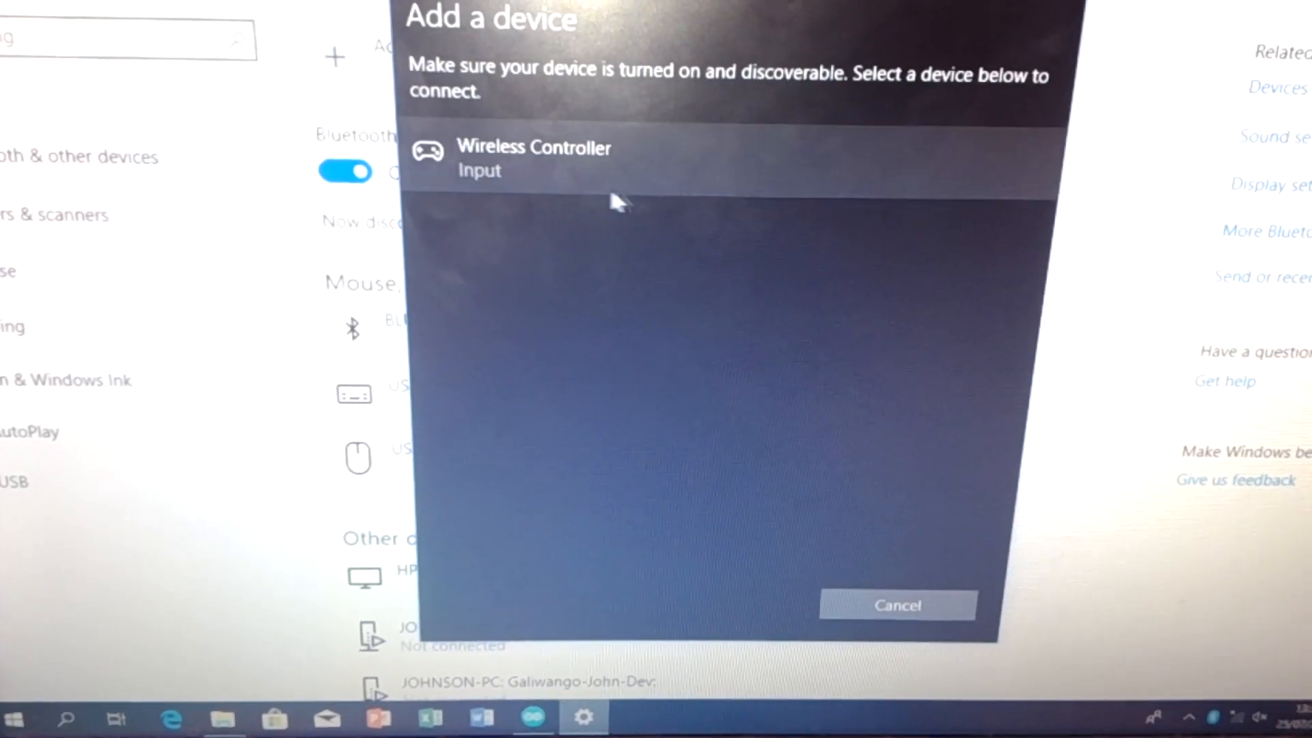
# Pair the Wireless Controller from Add a device and confirm it as Connected
pyautogui.click(533, 159)
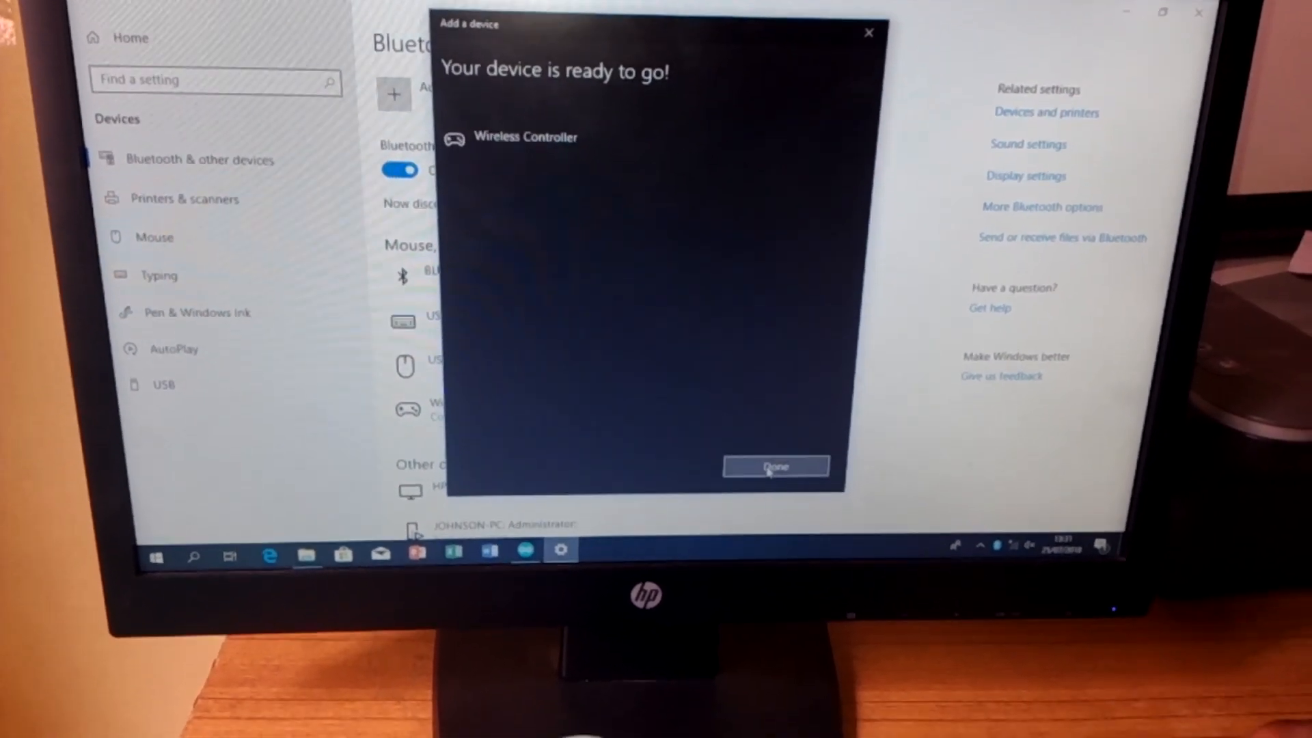
pyautogui.click(774, 466)
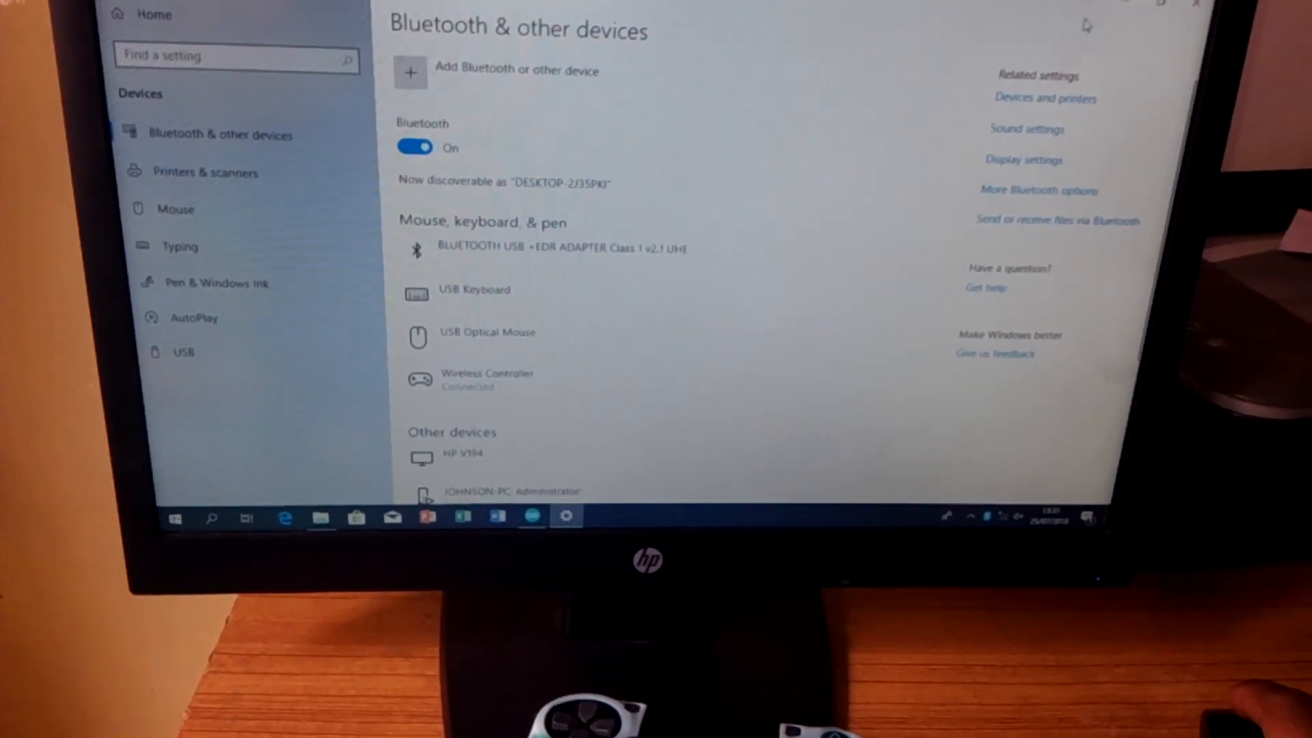